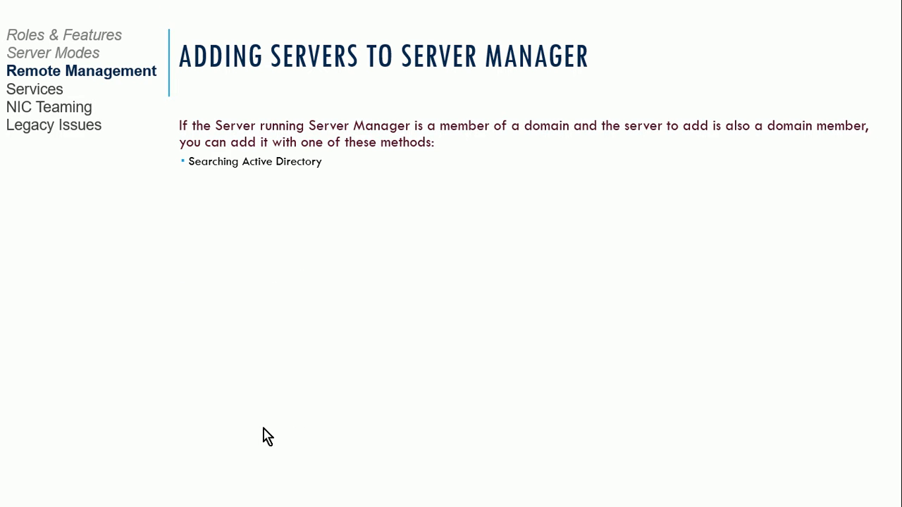
Advance the slide show to reveal the Active Directory, DNS and text-file methods and the Windows Server 2003 note
key(right)
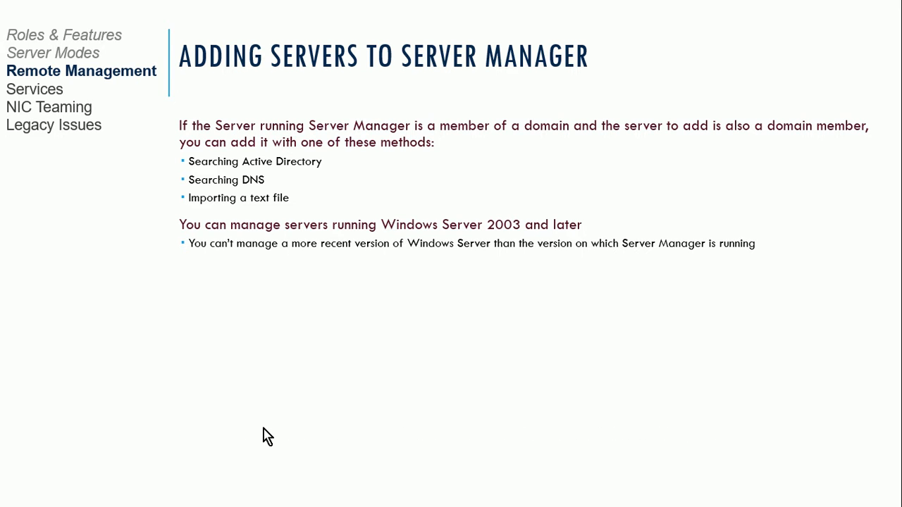